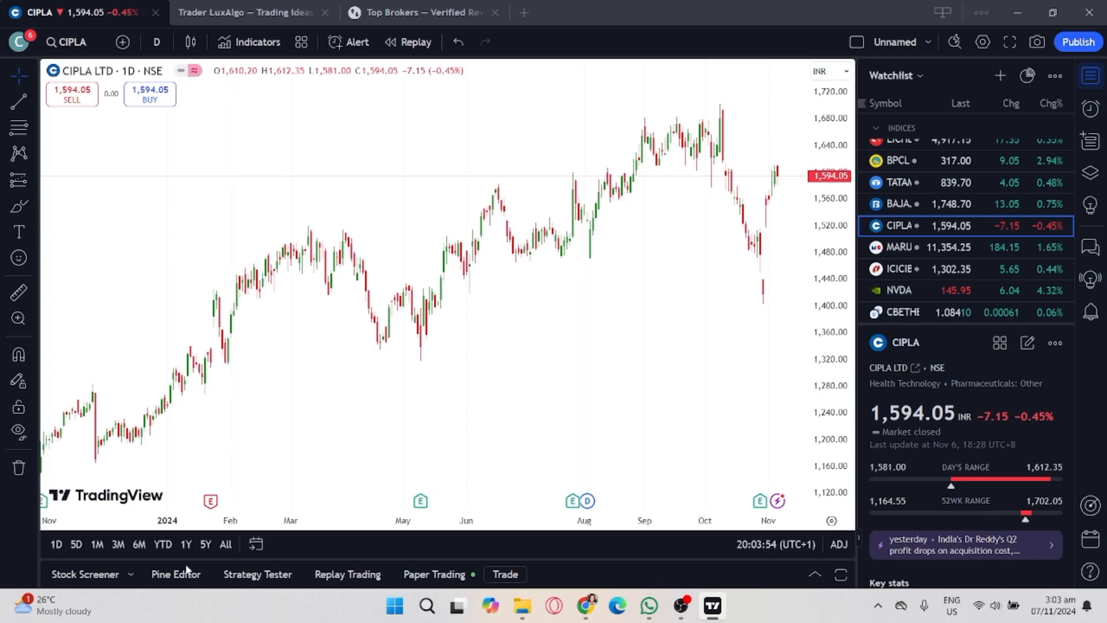
mouse_move(347, 574)
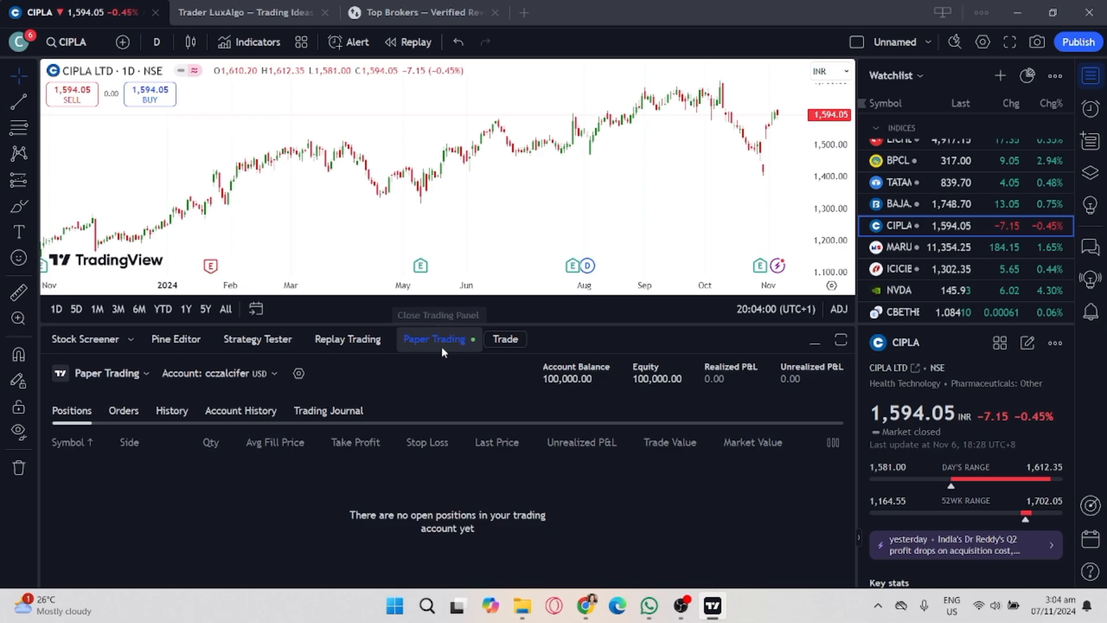
mouse_move(456, 346)
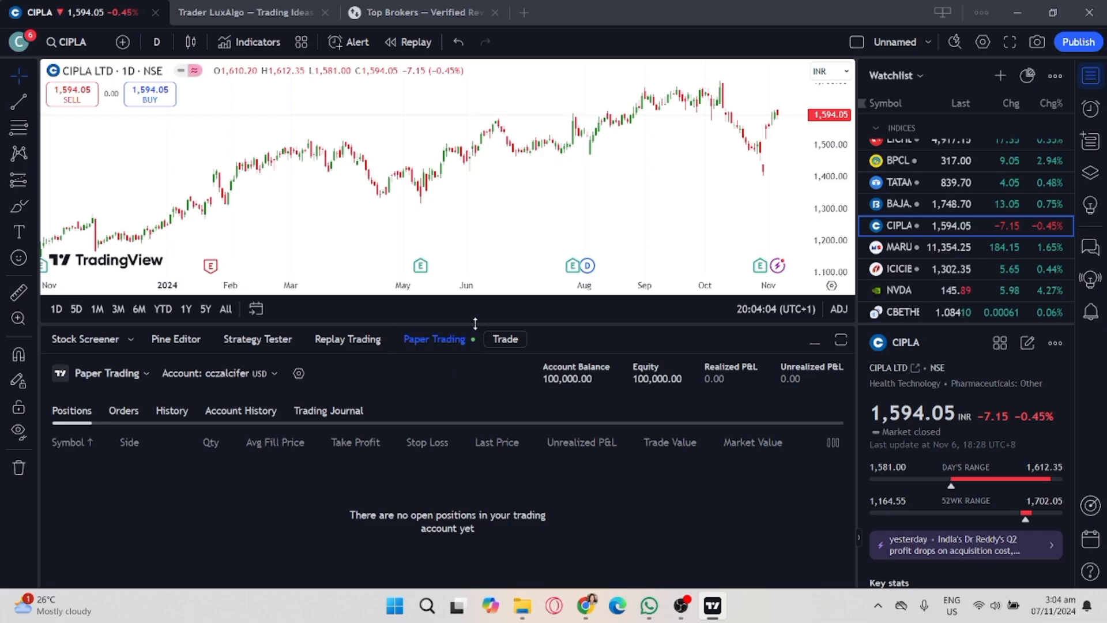
mouse_move(538, 302)
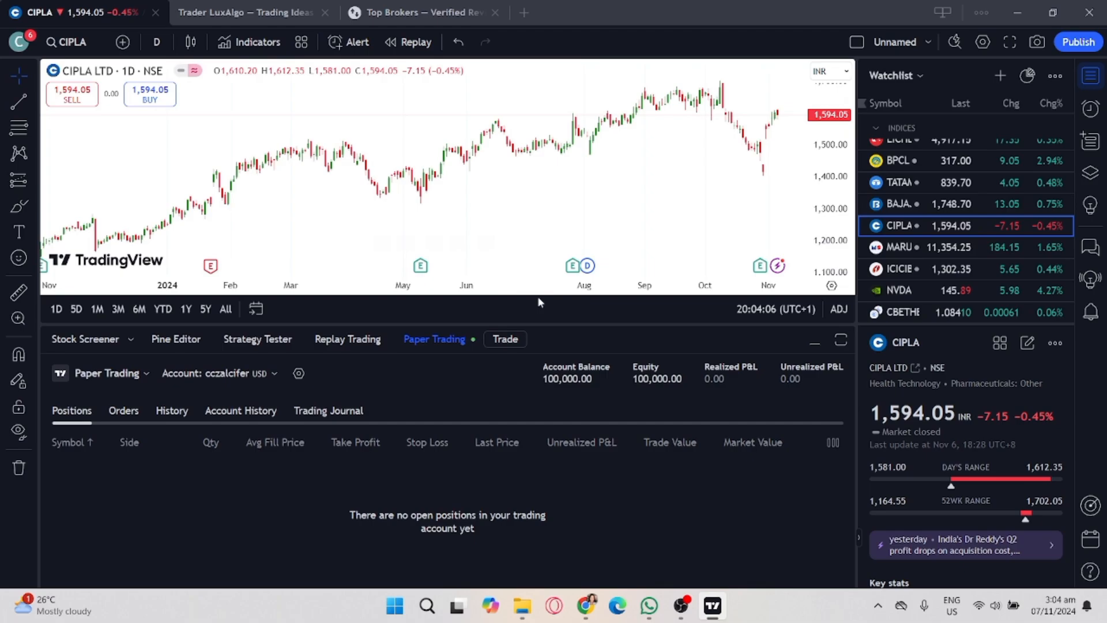
mouse_move(618, 353)
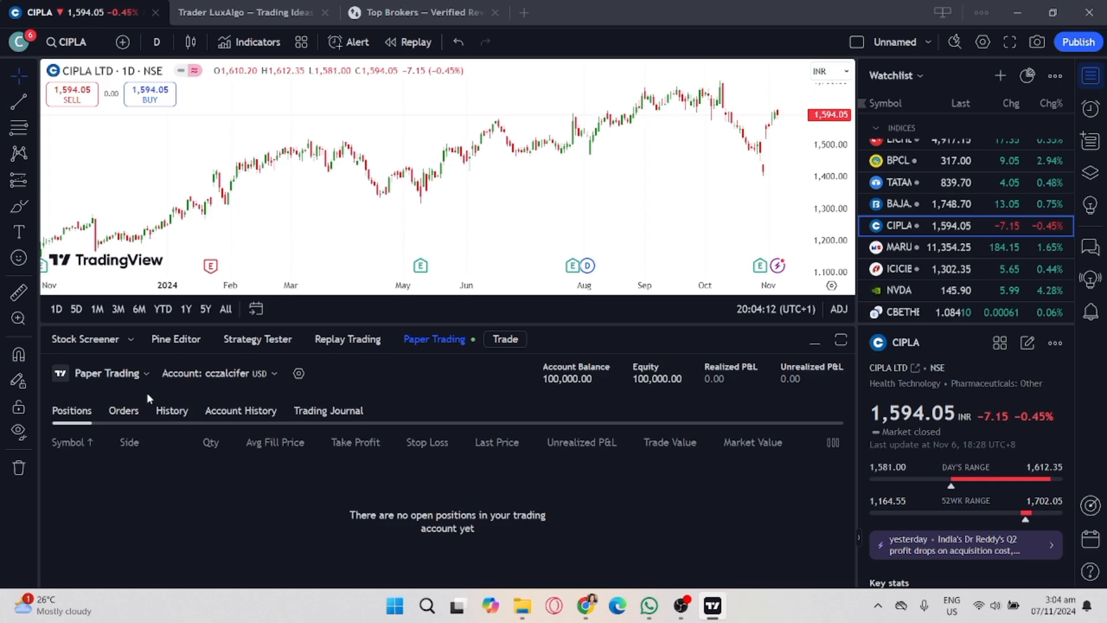
Log out of Paper Trading from the account dropdown in the trading panel.
click(107, 373)
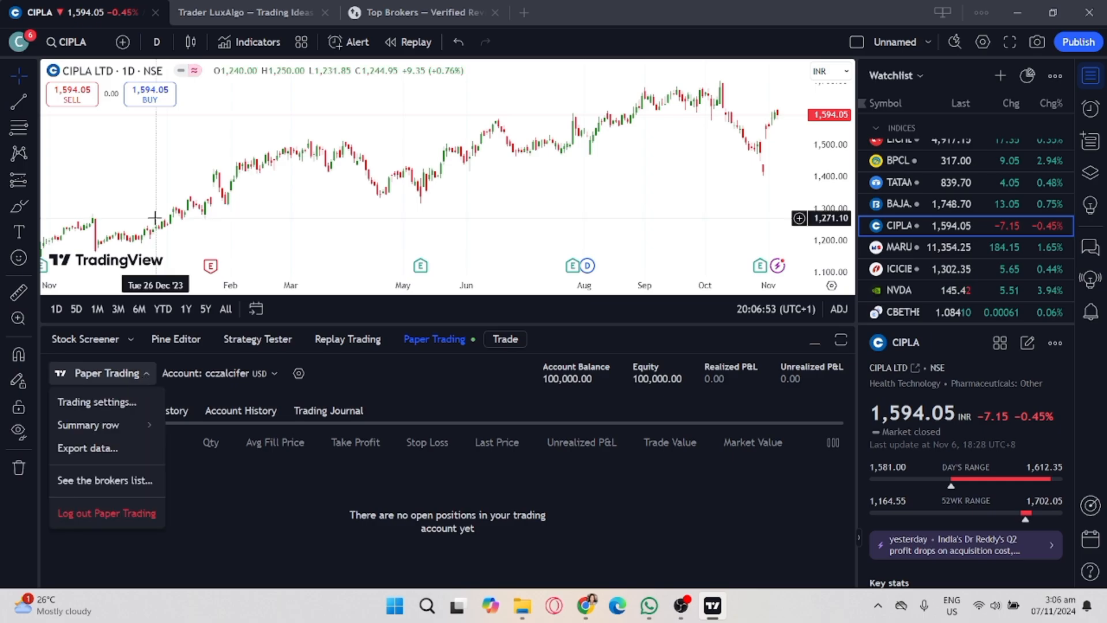
mouse_move(149, 360)
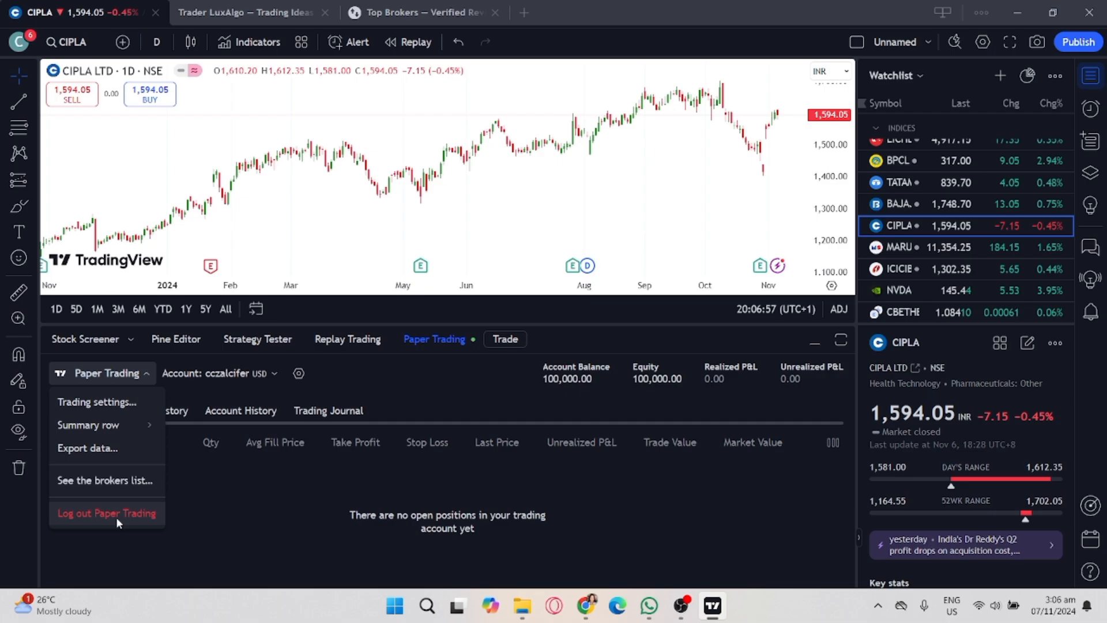
click(106, 514)
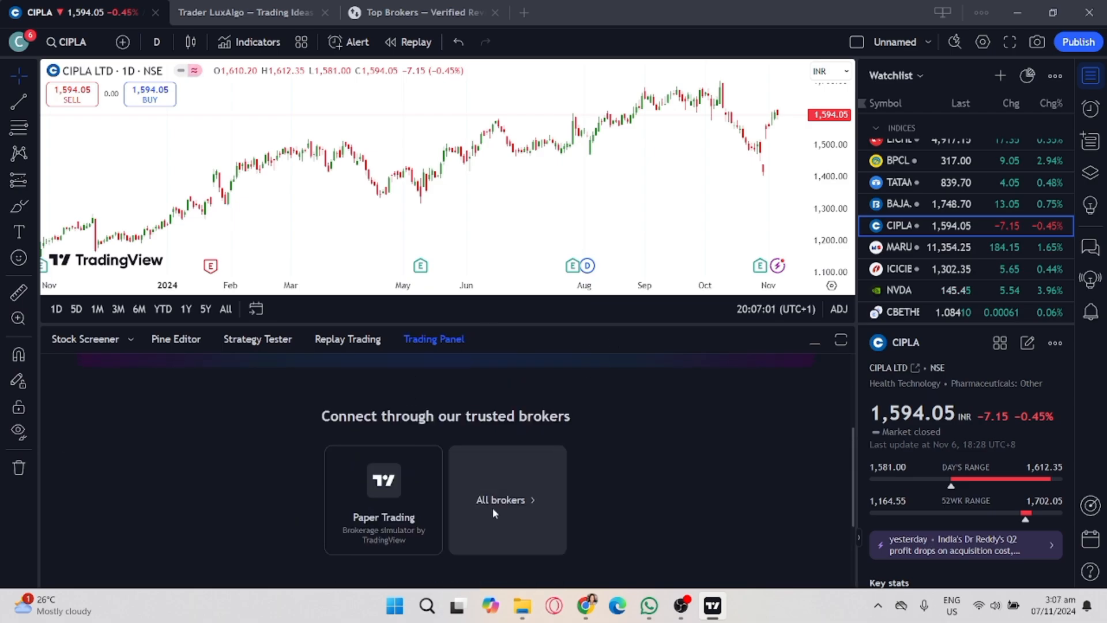
Show the All brokers grid and browse down through the available brokers.
click(501, 499)
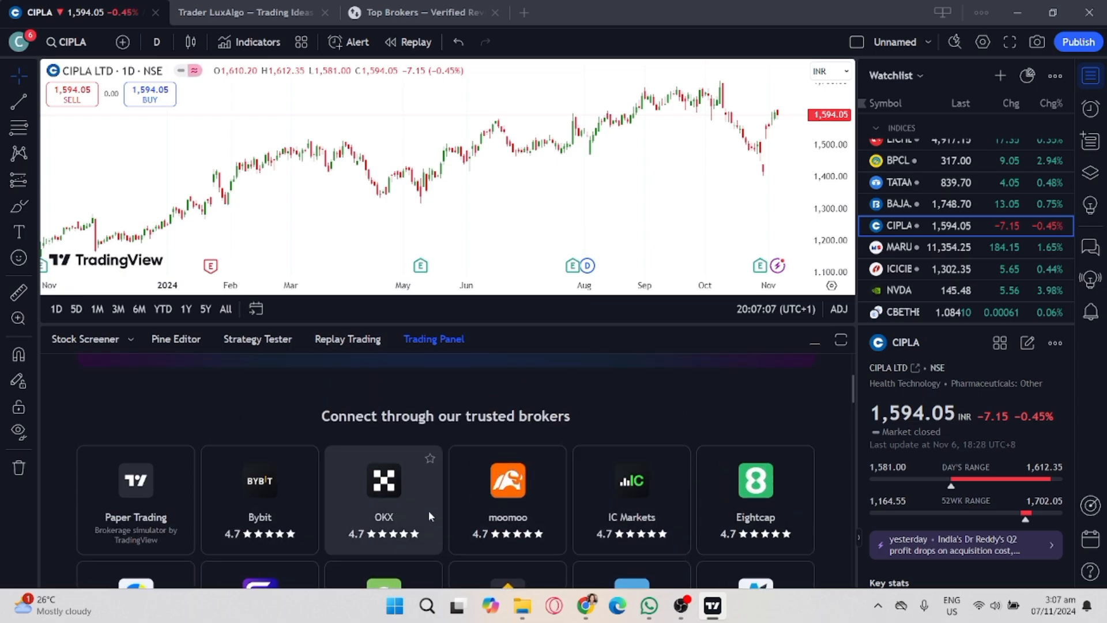
scroll(down, 3)
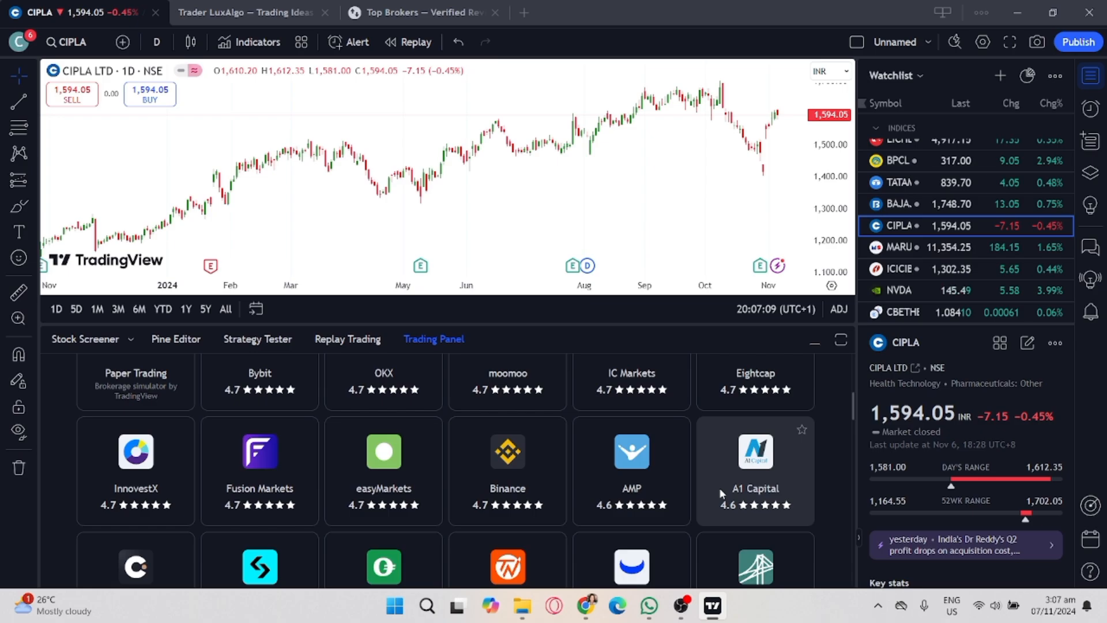
scroll(down, 3)
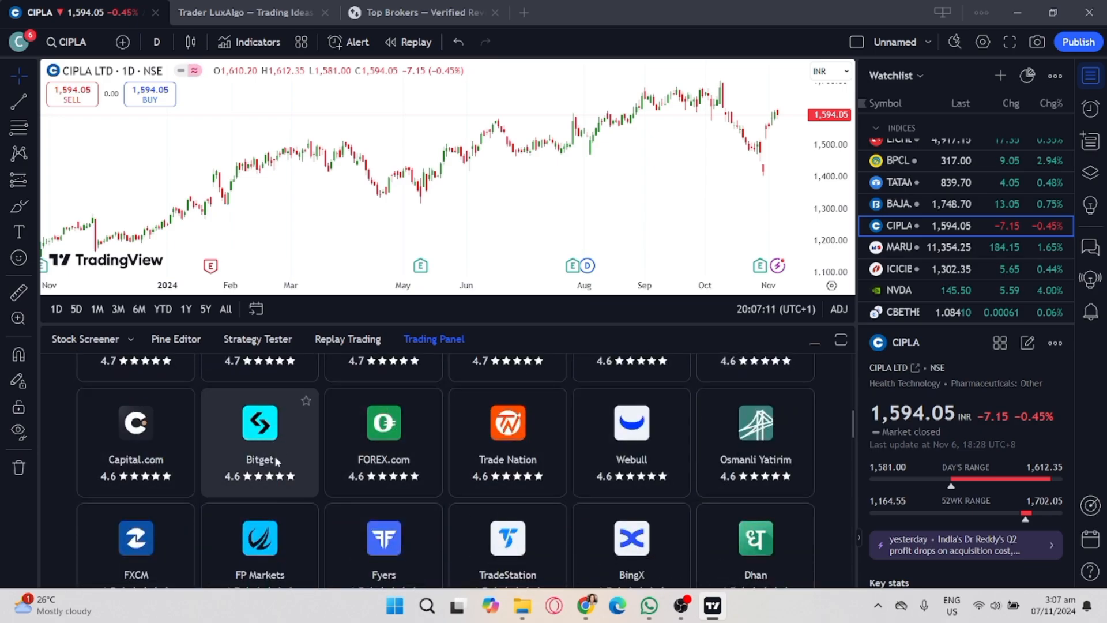
scroll(down, 3)
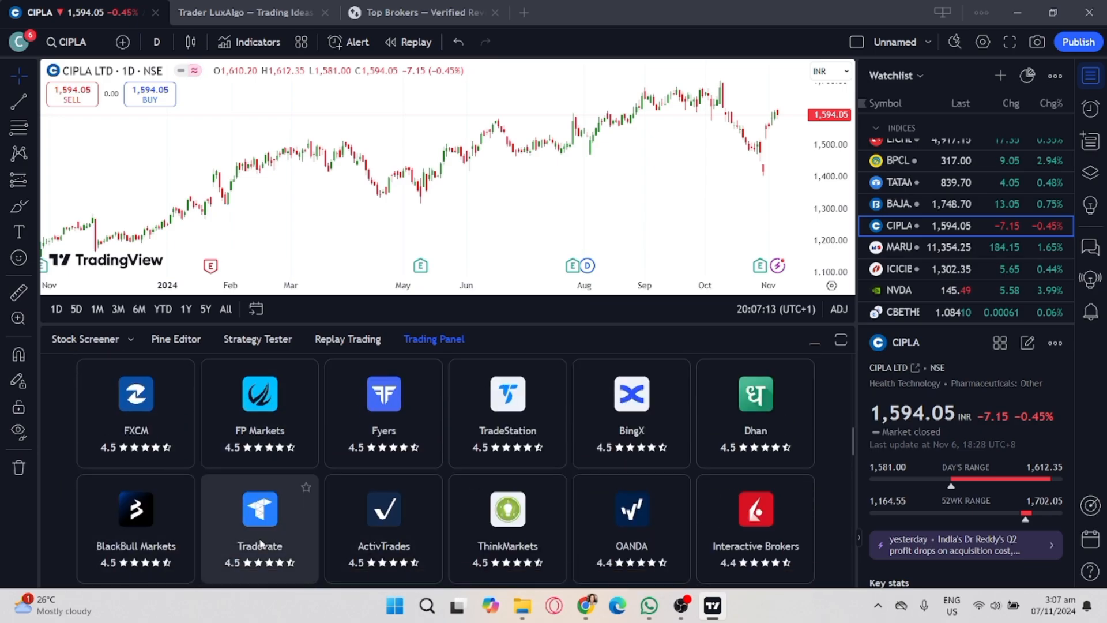
Glance at the Tradovate connection form's password field, then close it and keep browsing.
click(260, 509)
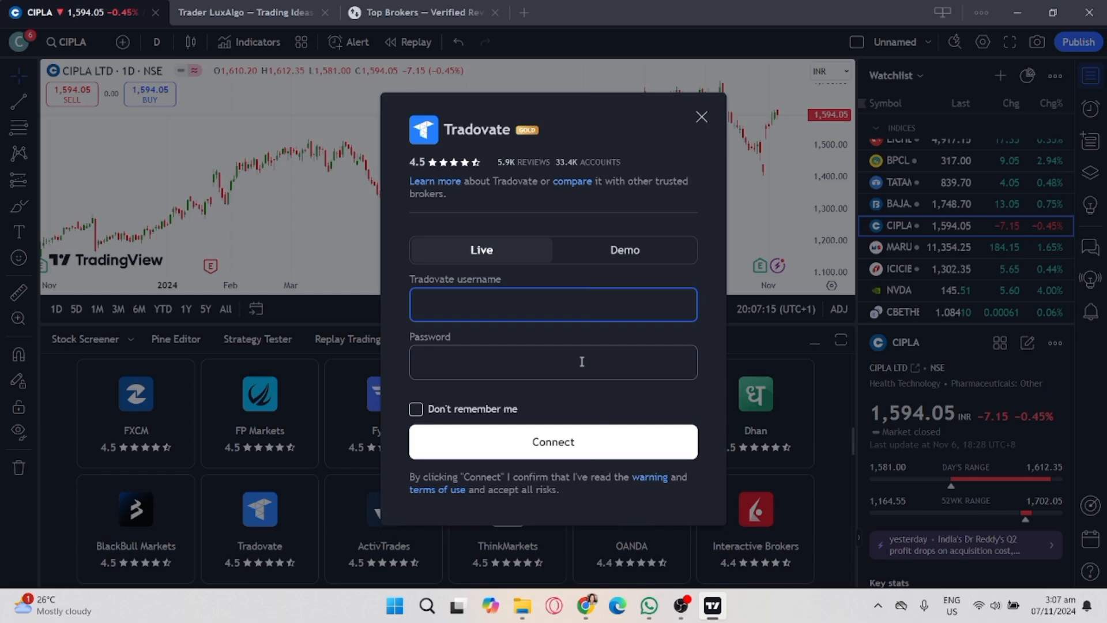
click(552, 361)
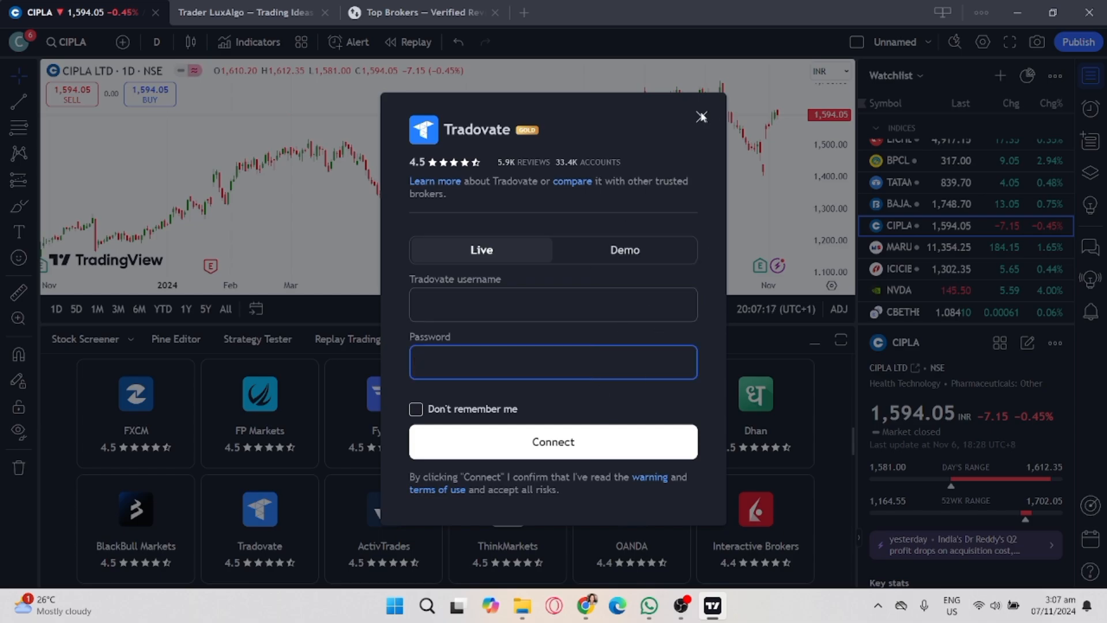
click(701, 117)
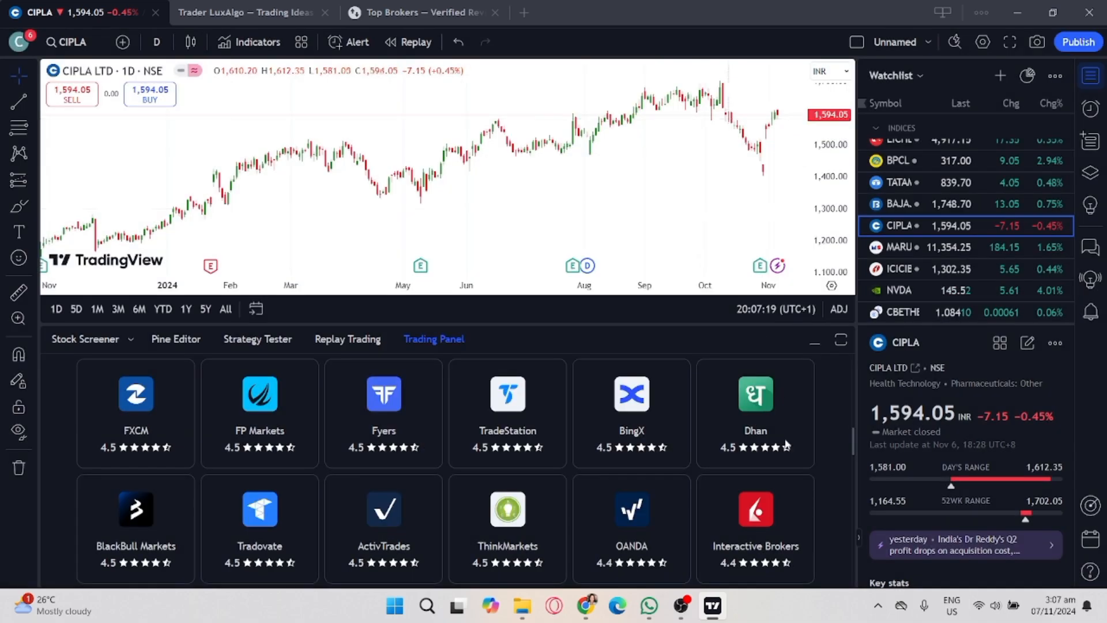
scroll(down, 3)
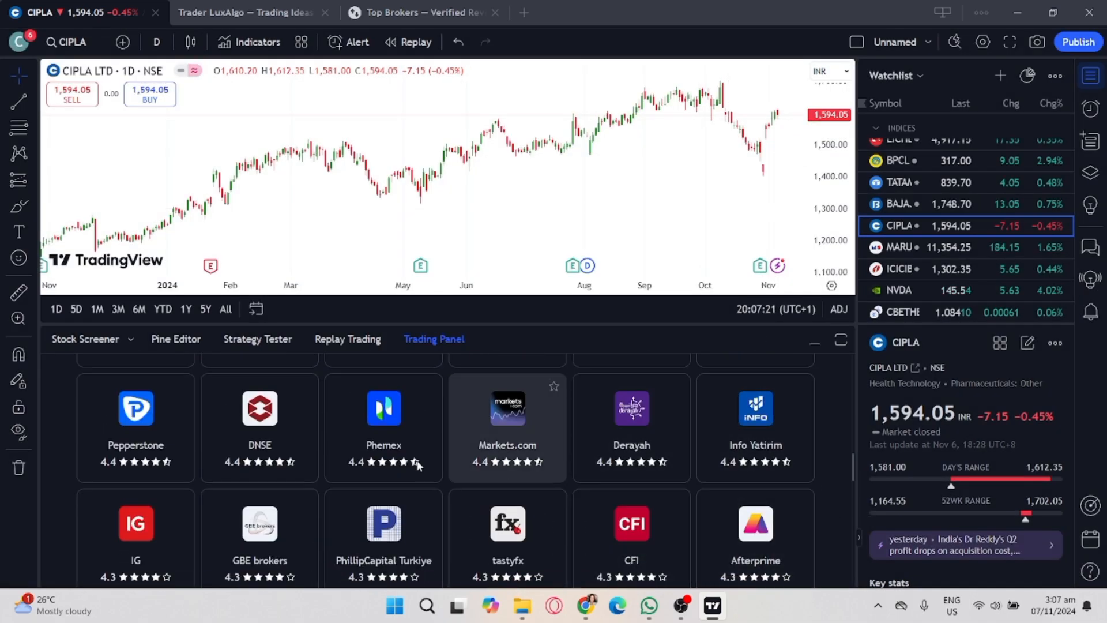